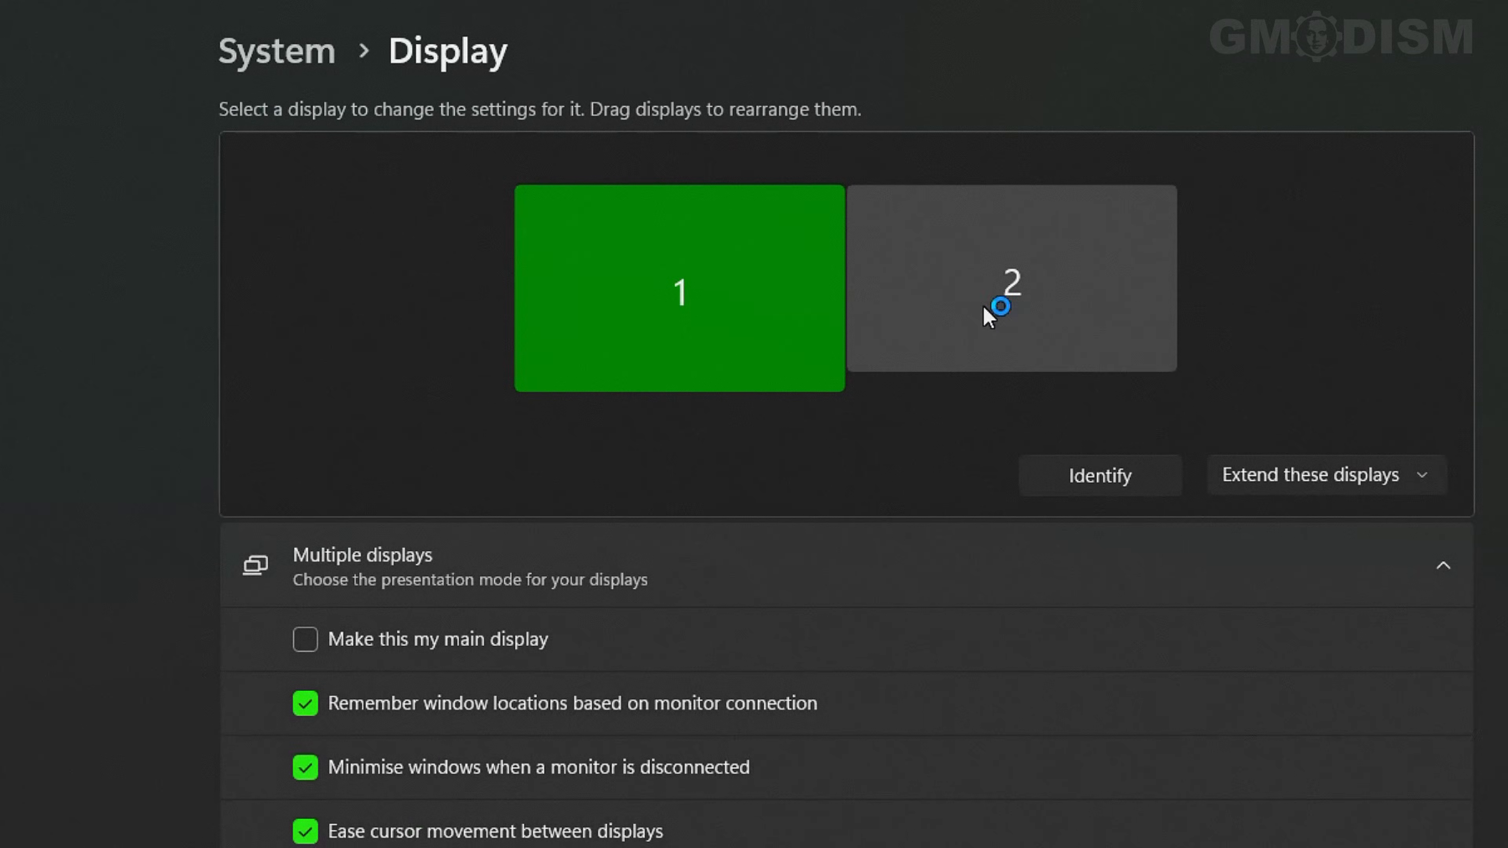
# - Expand the Q32G1WG4 entry under Advanced display to see 2560×1440 at 143.91 Hz
pyautogui.scroll(-3)
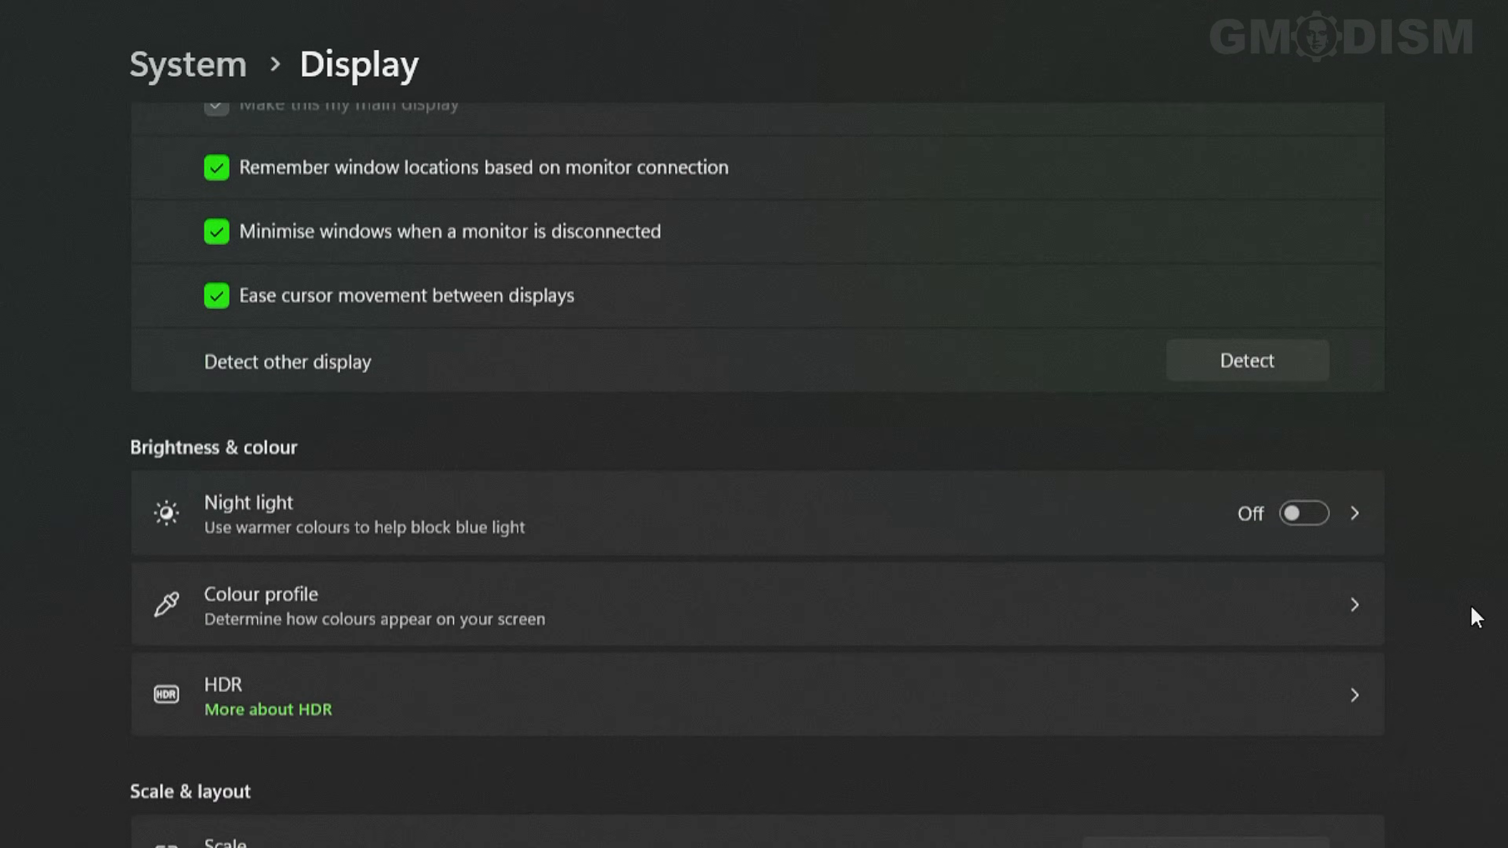
pyautogui.scroll(-3)
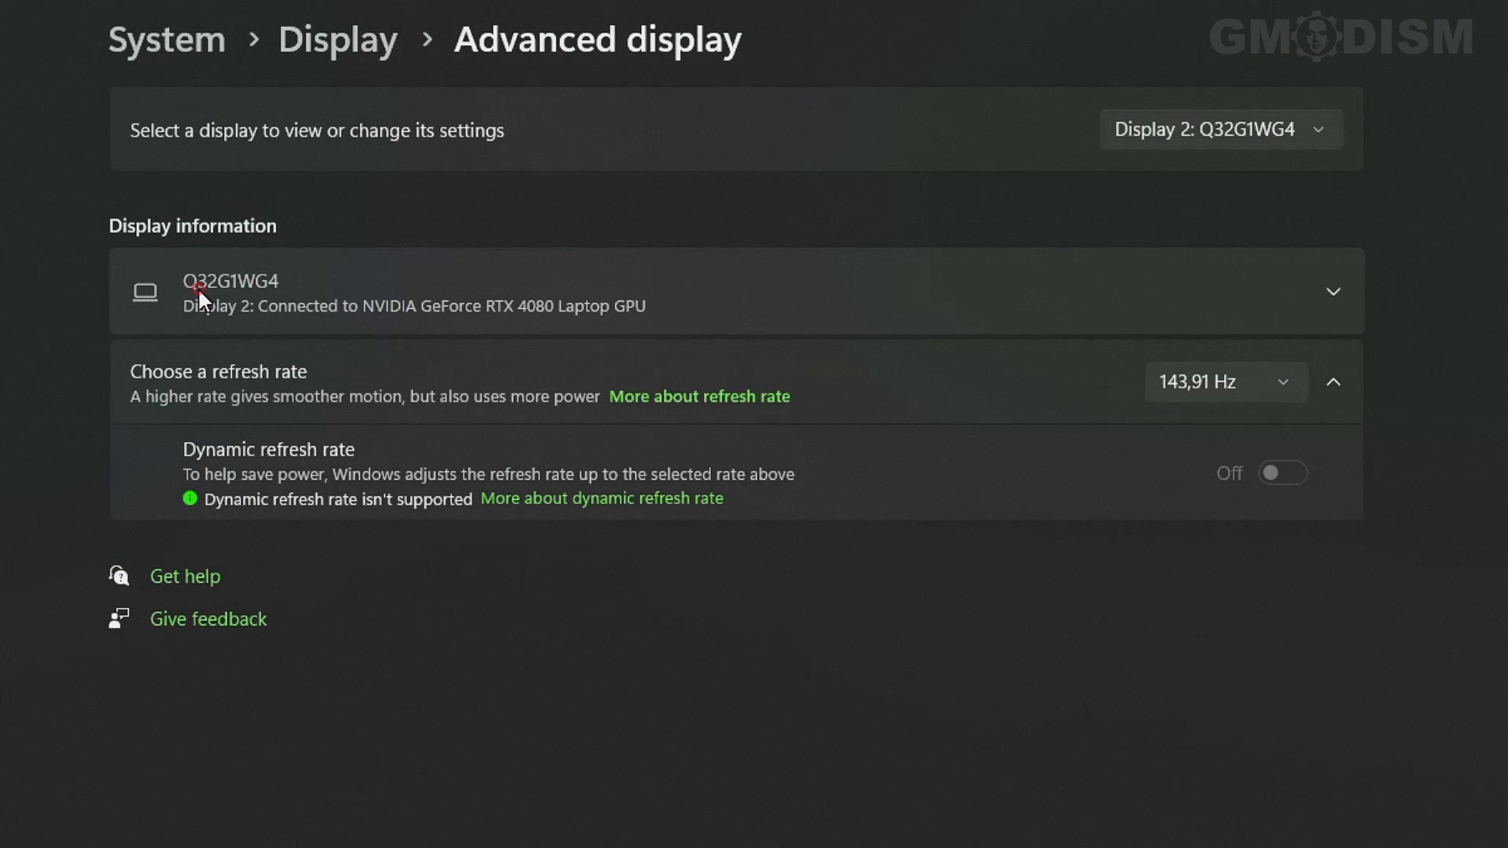
pyautogui.click(1333, 292)
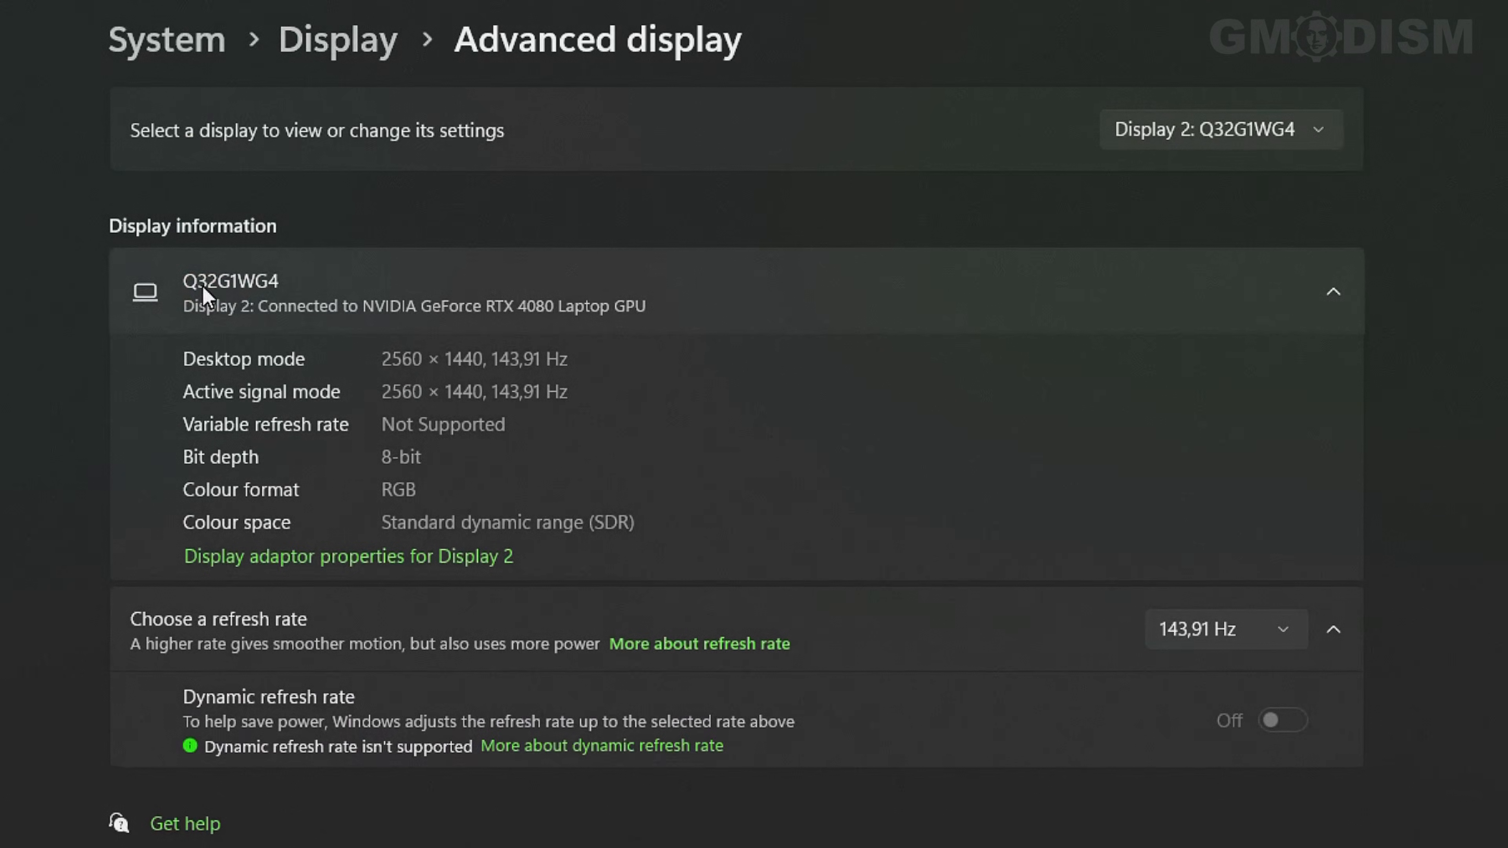
pyautogui.moveTo(230, 303)
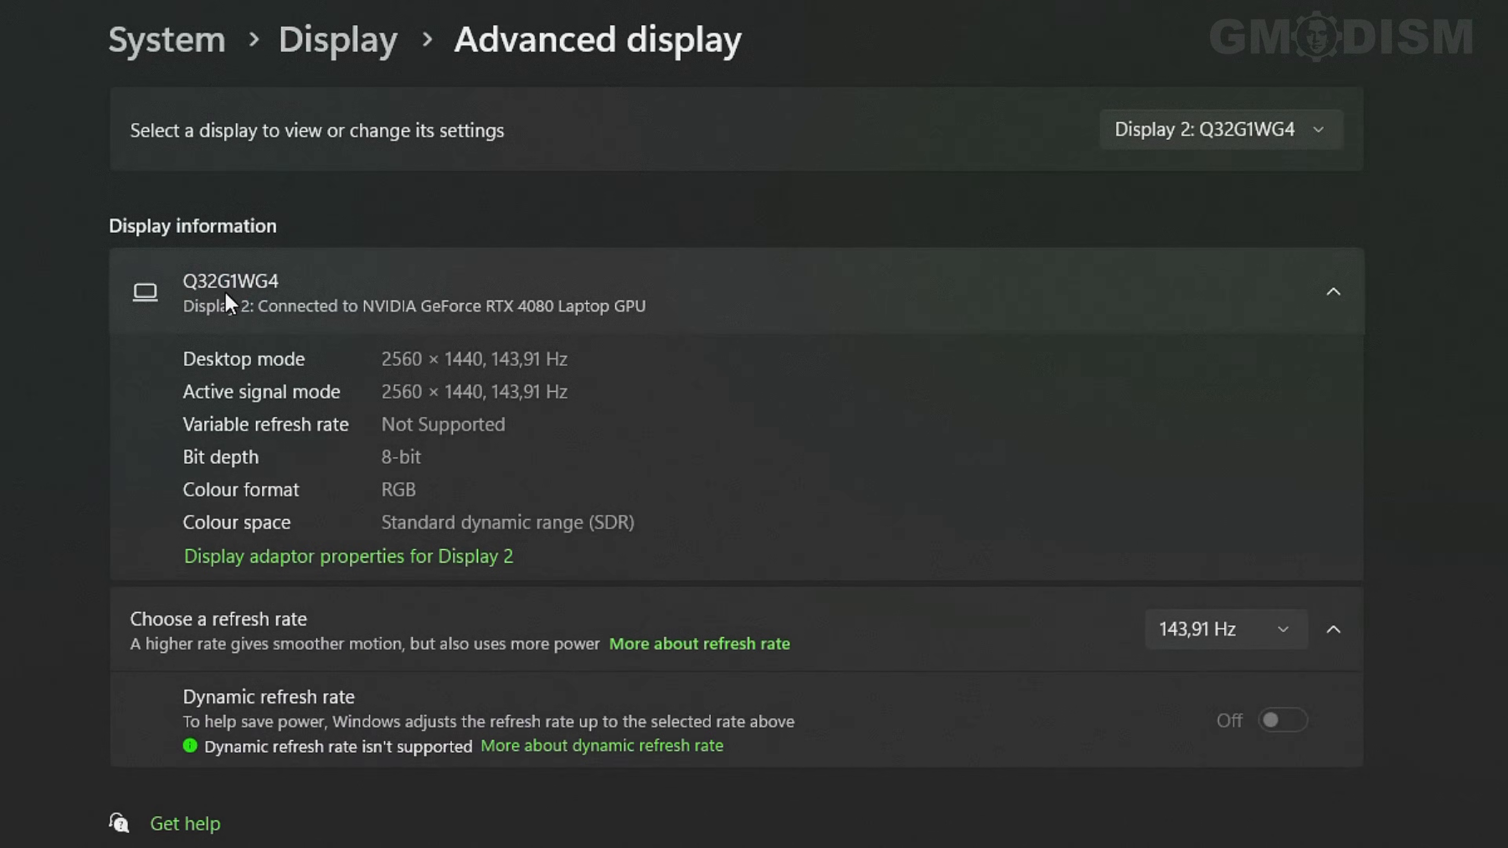
pyautogui.moveTo(271, 296)
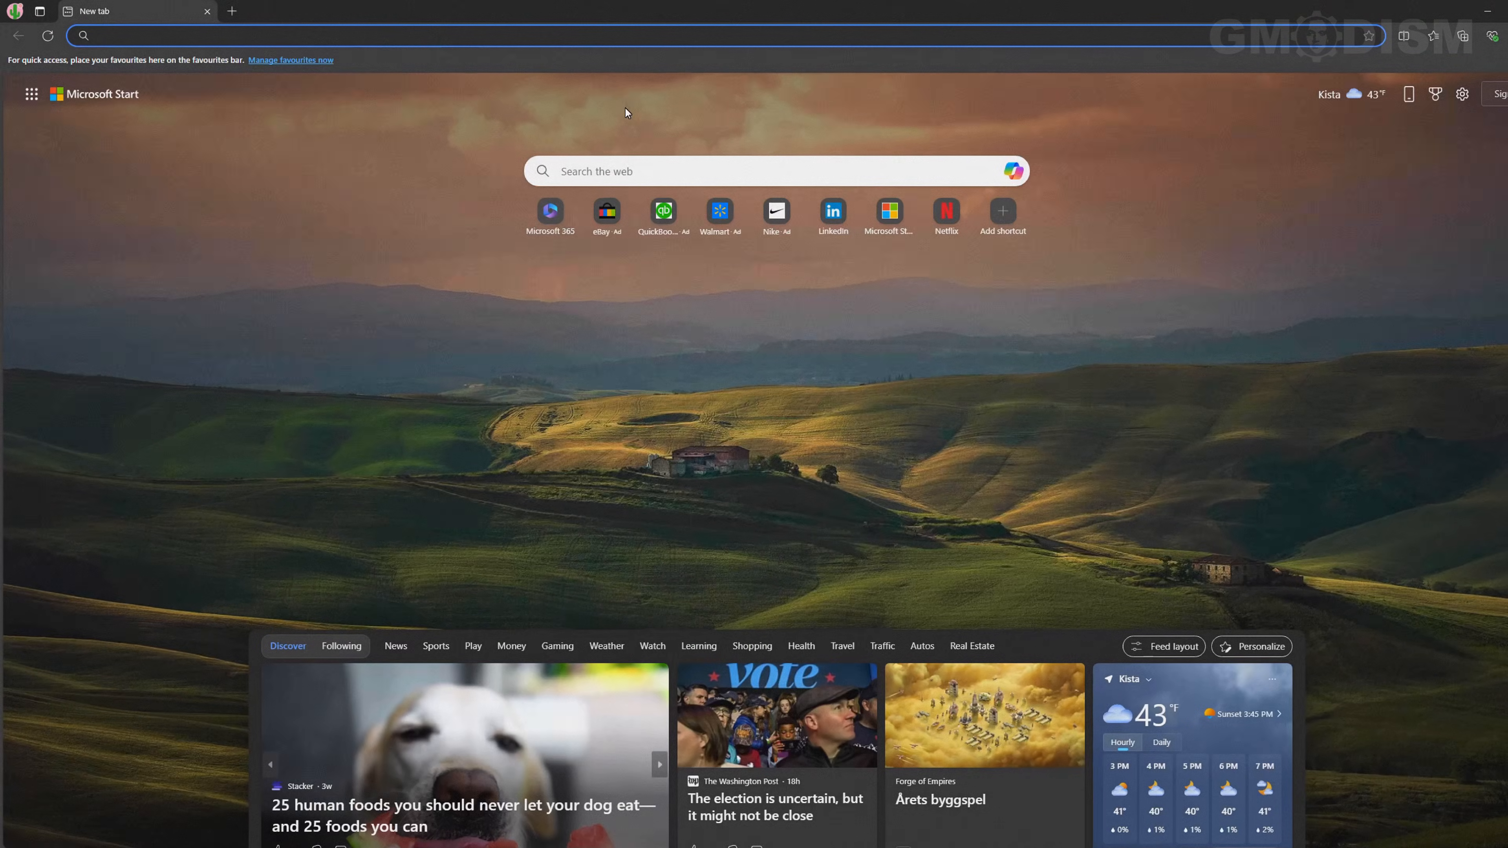
# - Search Bing for 'CQ32G1' drivers and go to the 'CQ32G1 | AOC Monitors' downloads result
pyautogui.write('CQ32G1')
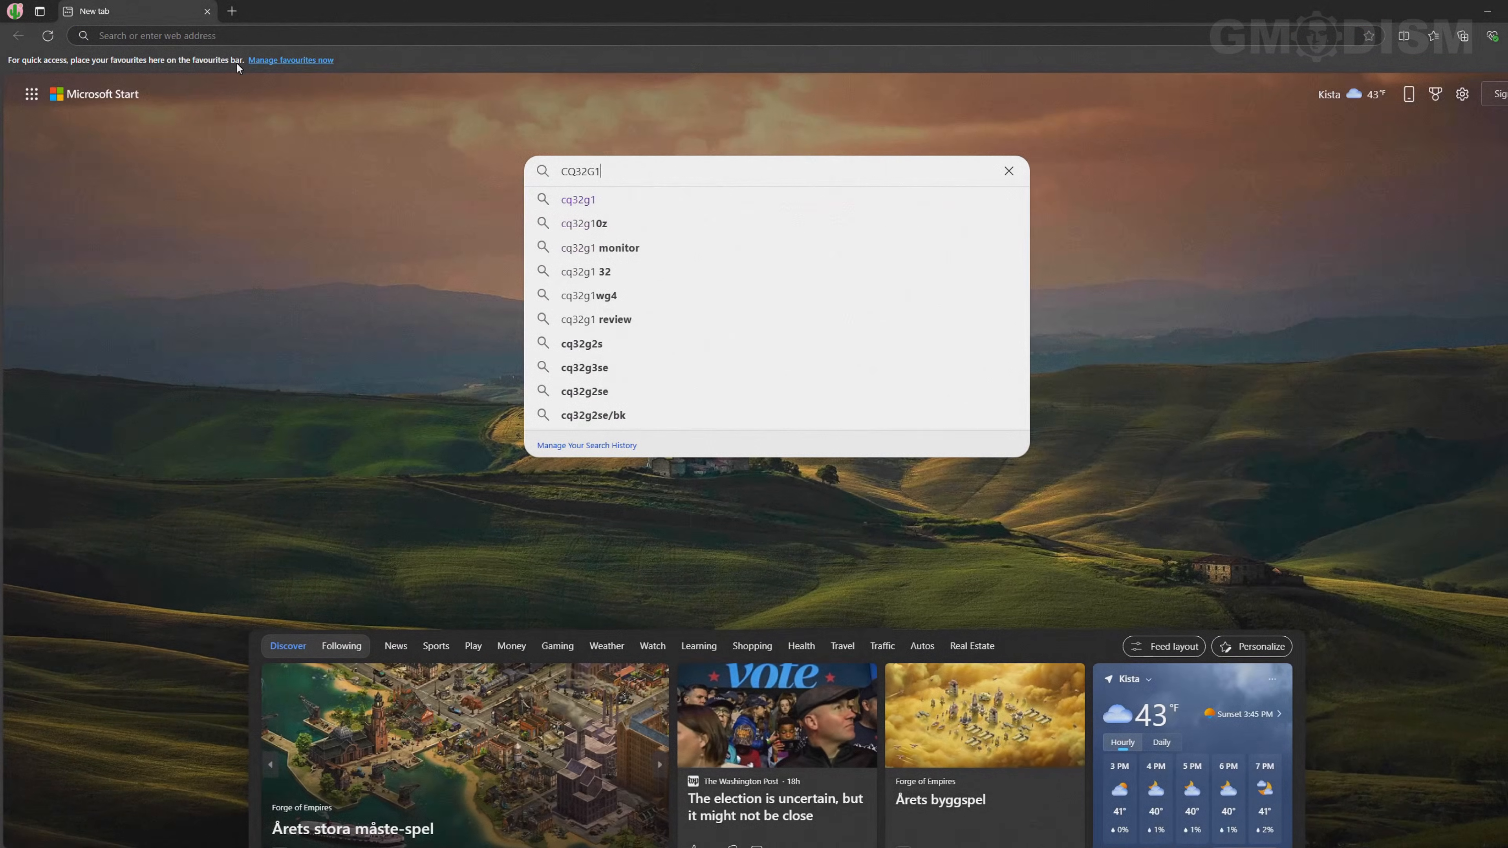
pyautogui.moveTo(573, 128)
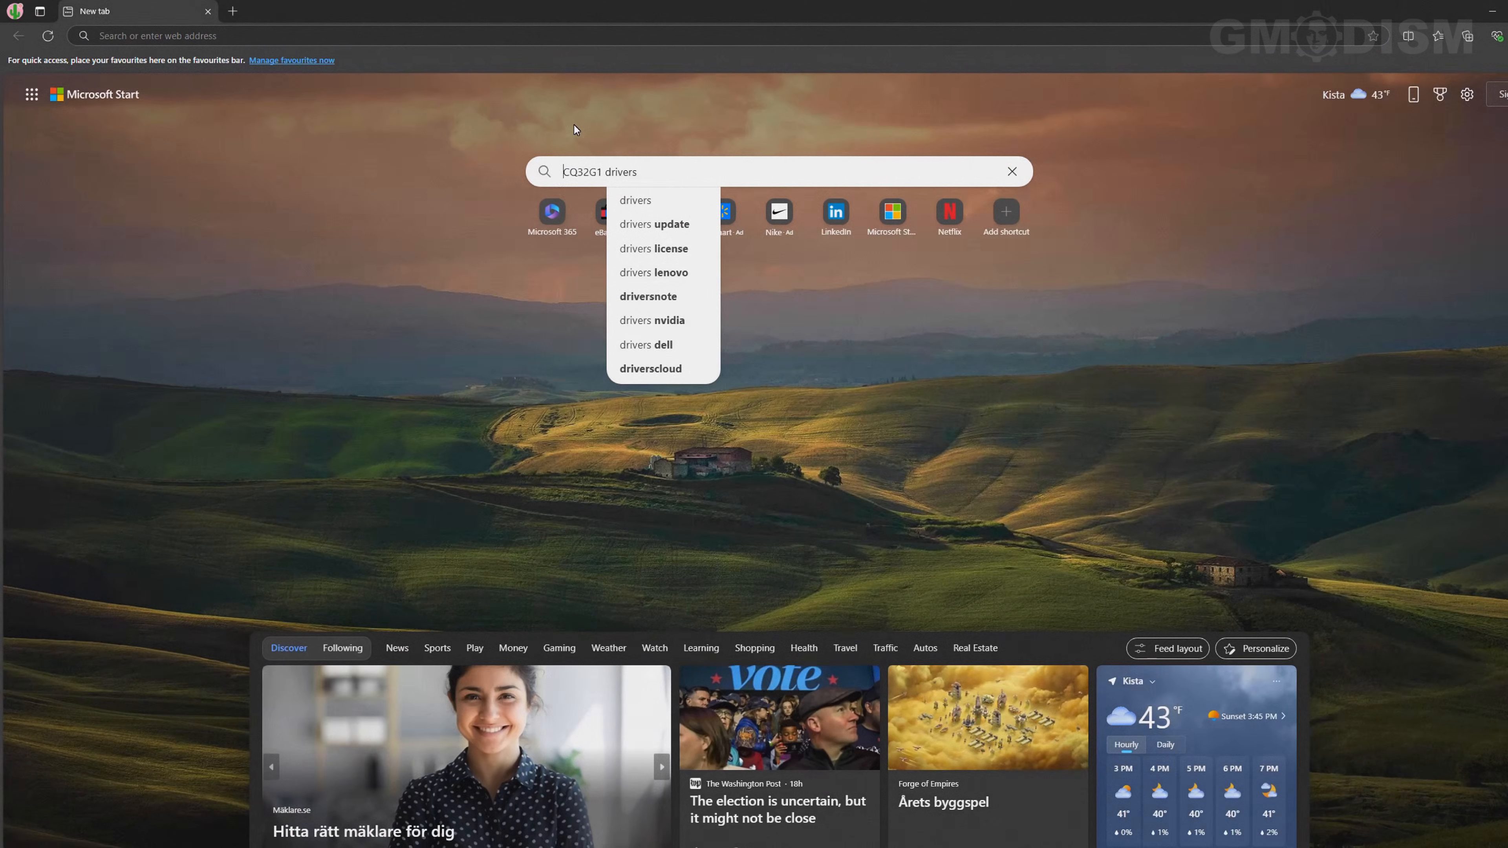
pyautogui.write('aog')
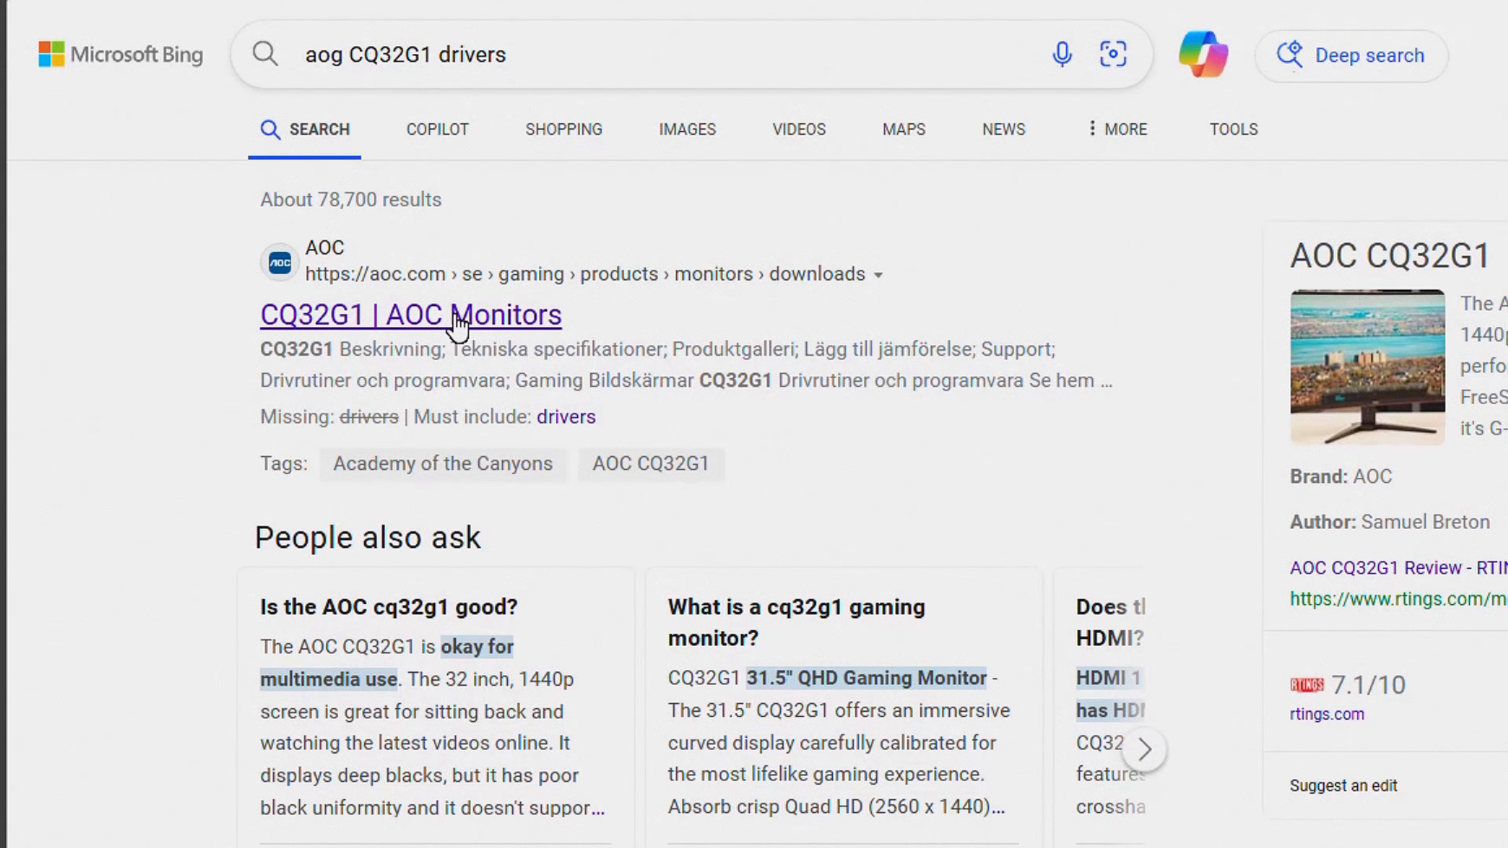
pyautogui.click(410, 314)
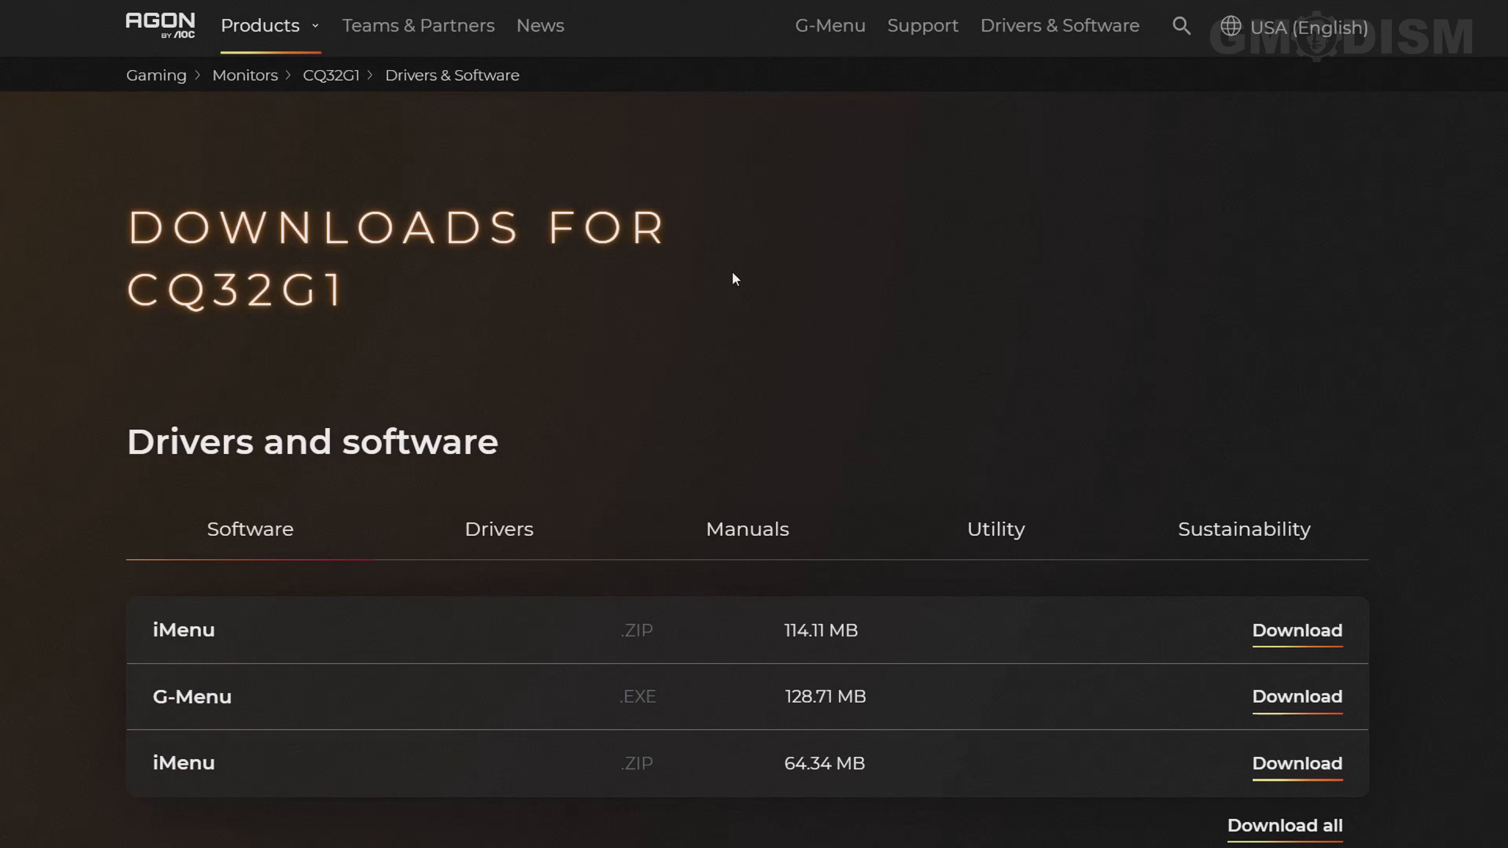
pyautogui.moveTo(15, 601)
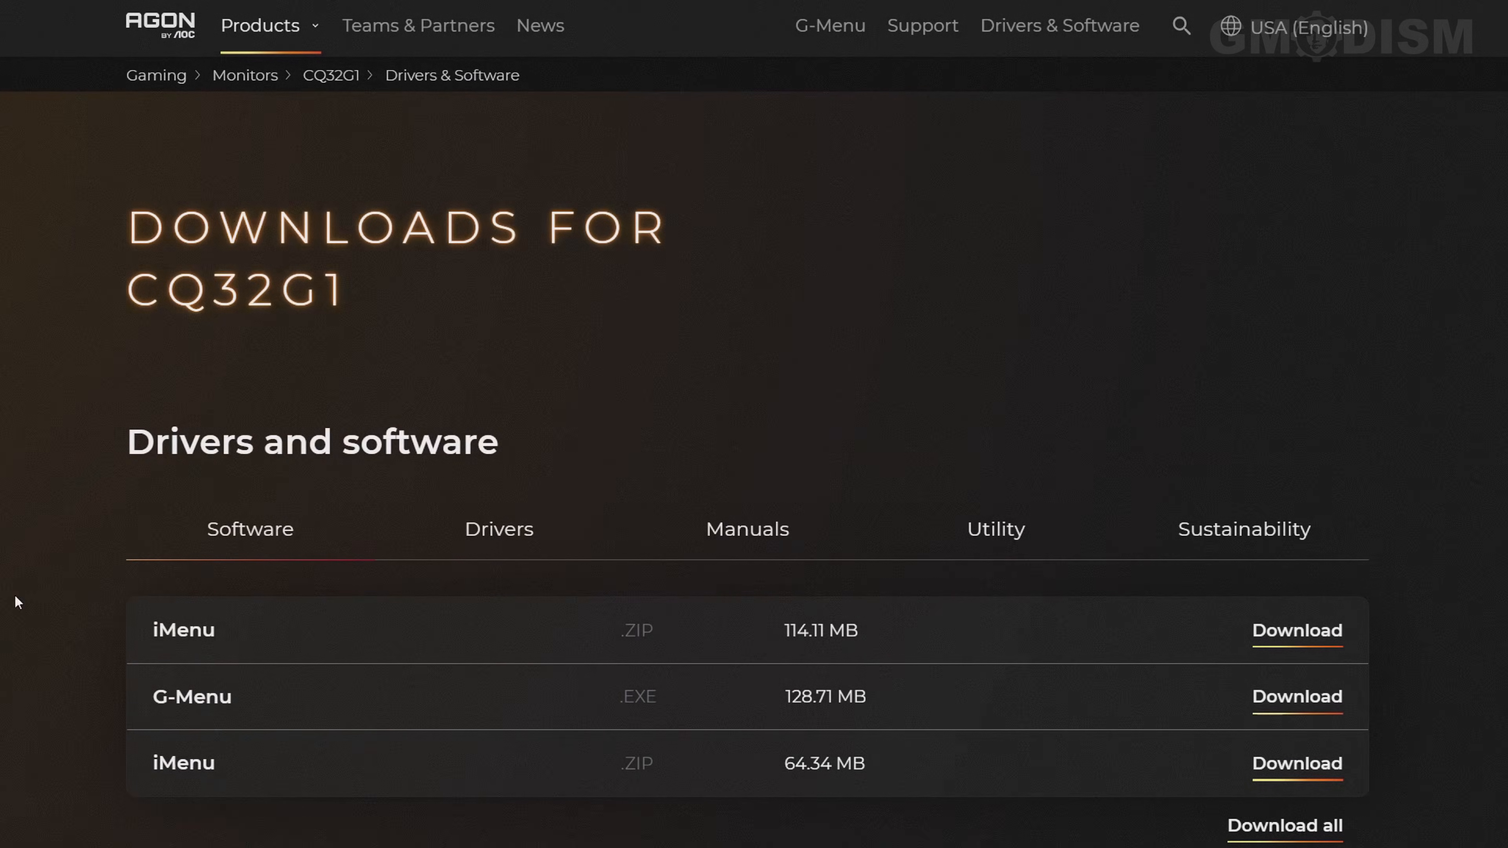
# - Download the CQ32G1 Drivers zip and extract it into the suggested folder in Downloads
pyautogui.click(499, 528)
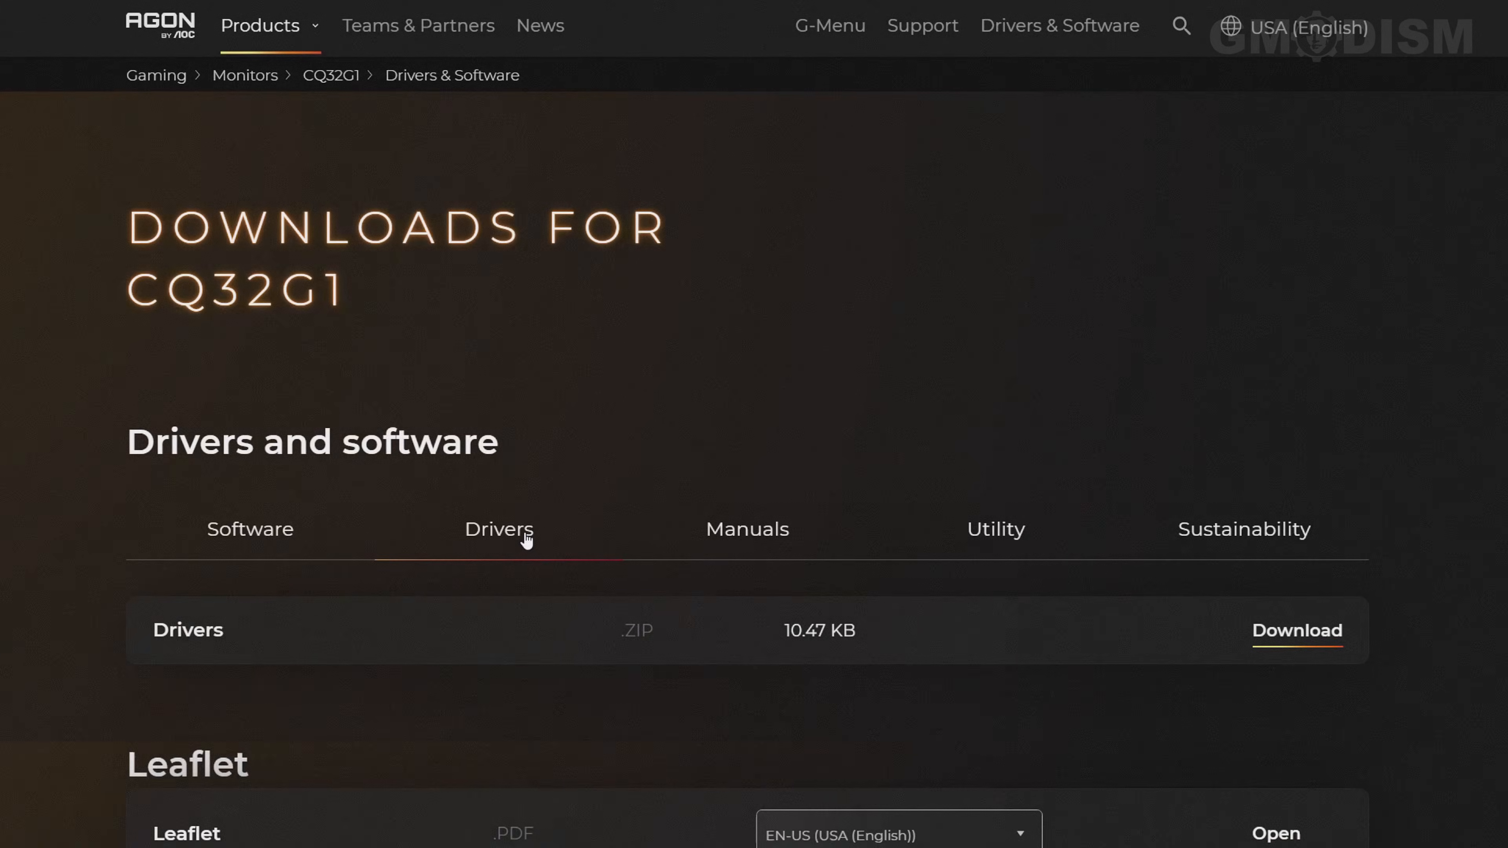
pyautogui.click(1295, 631)
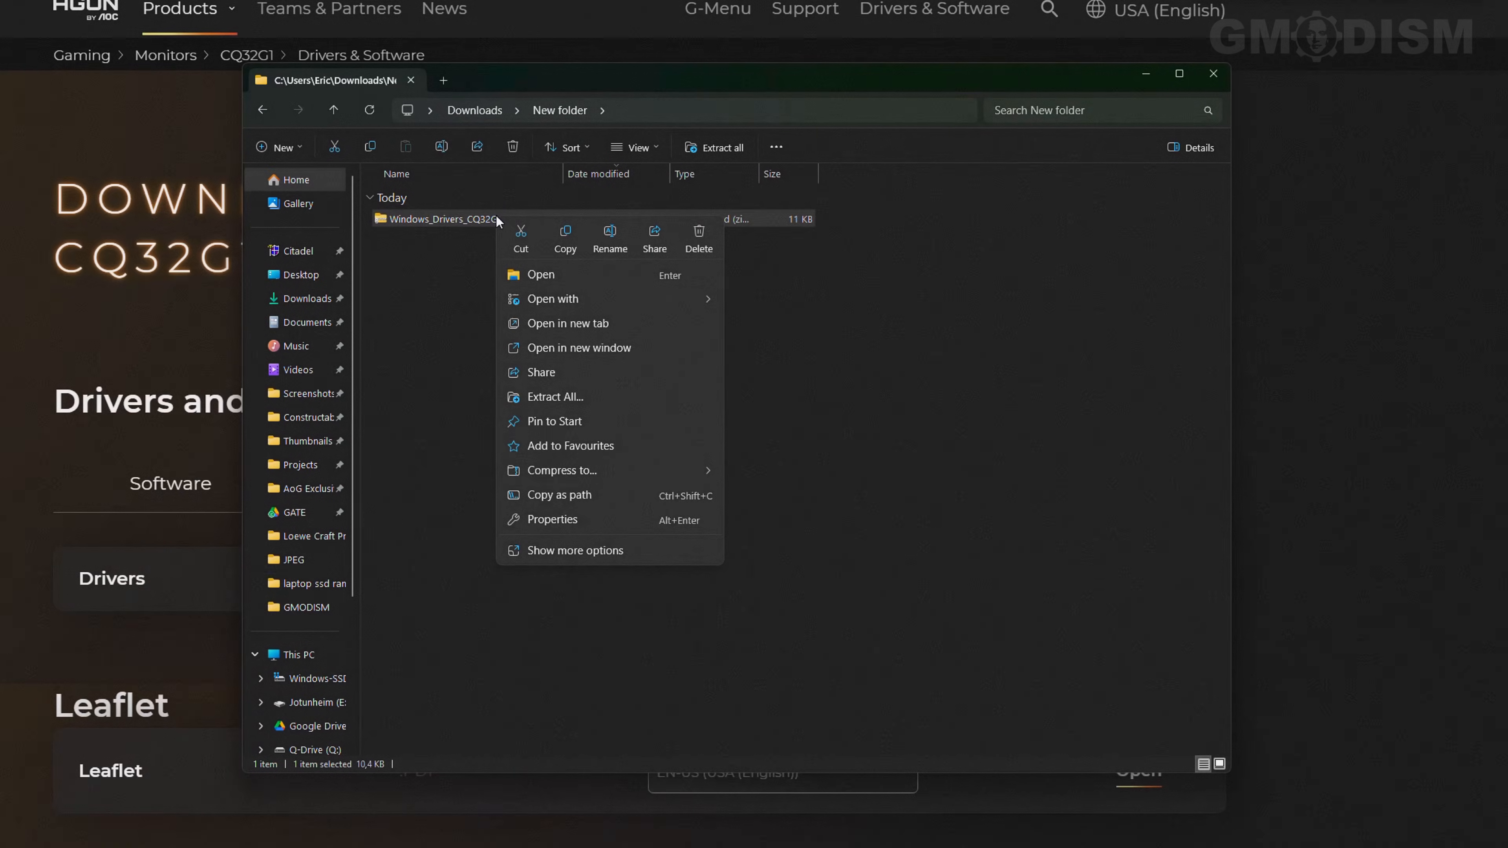
pyautogui.click(552, 396)
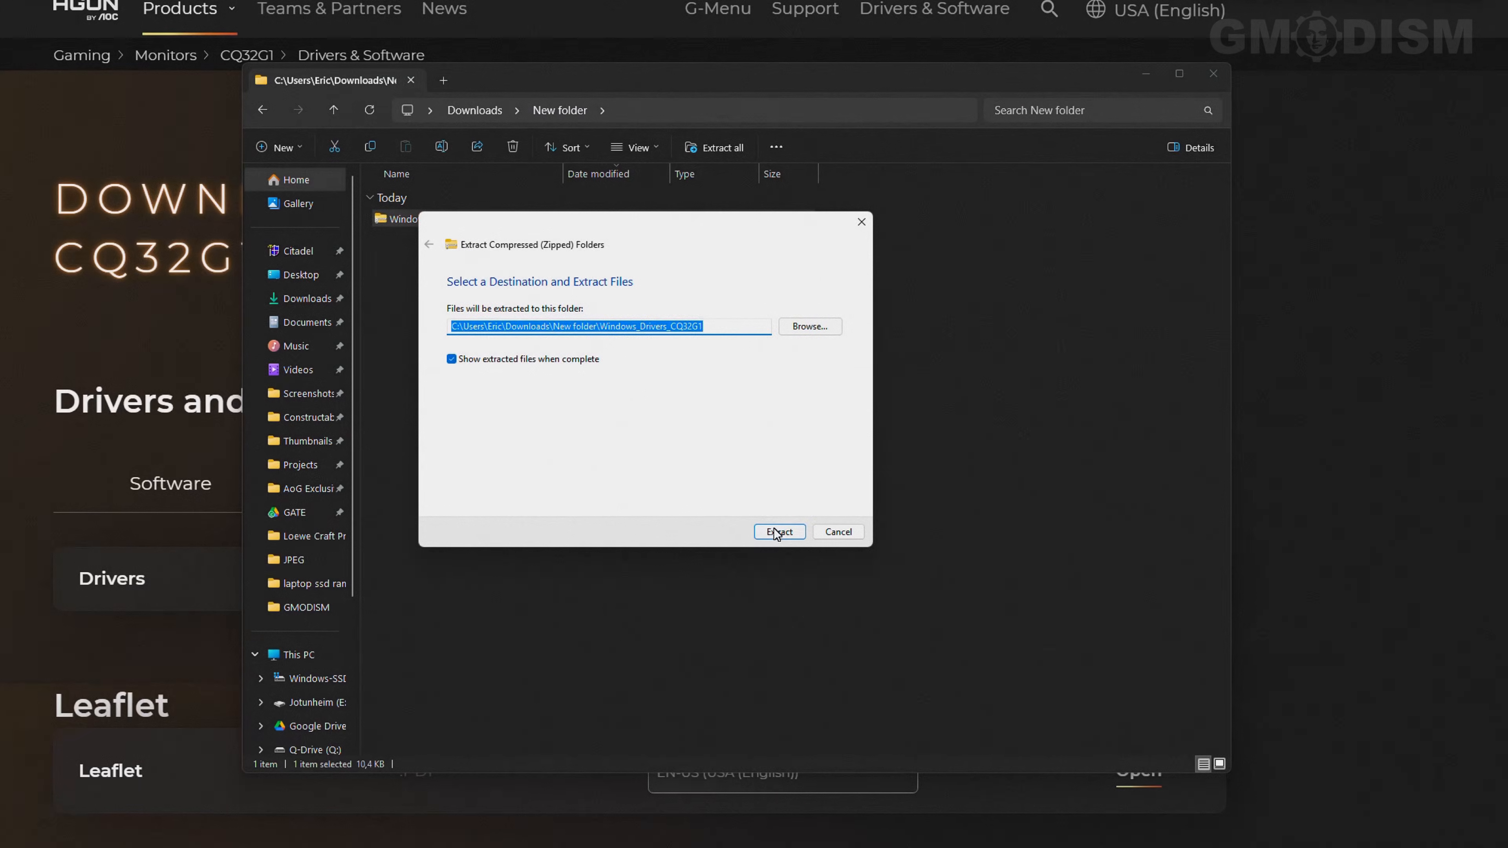
pyautogui.click(778, 532)
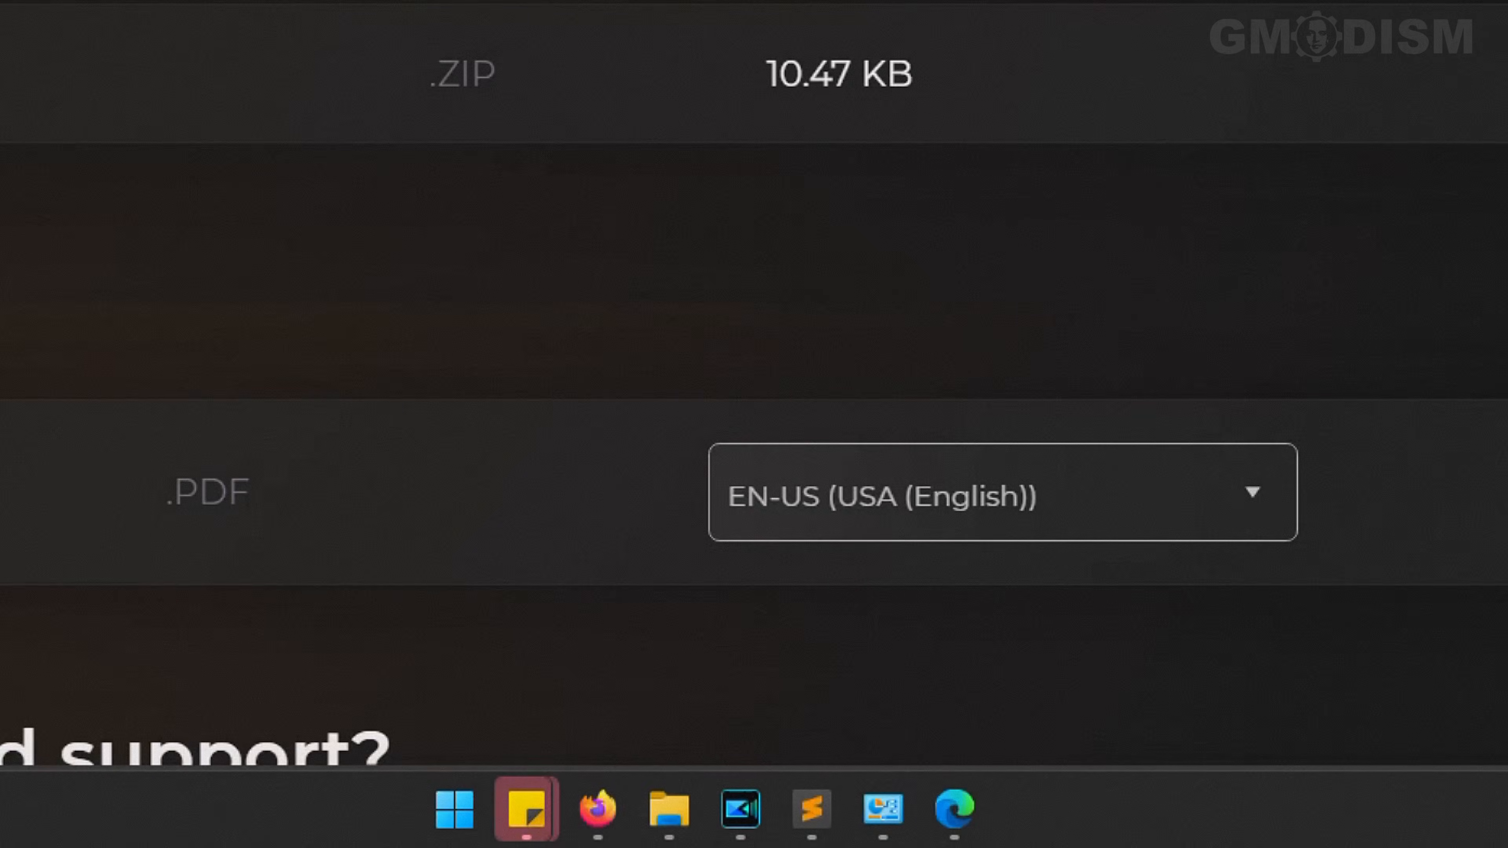
pyautogui.rightClick(453, 811)
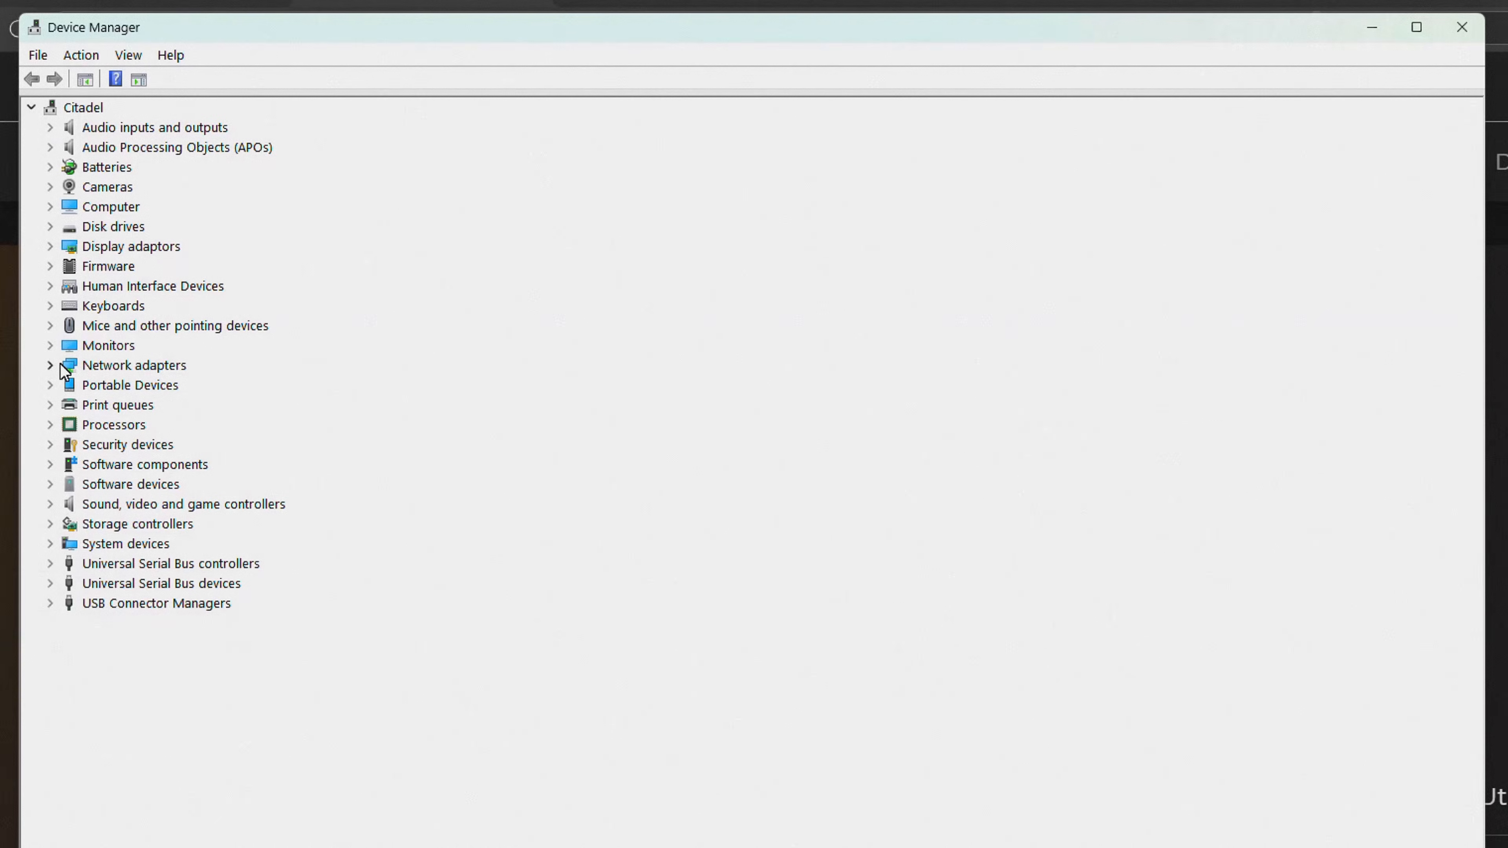
# - Expand Monitors to reveal the Generic Monitor (Q32G1WG4) device
pyautogui.click(49, 345)
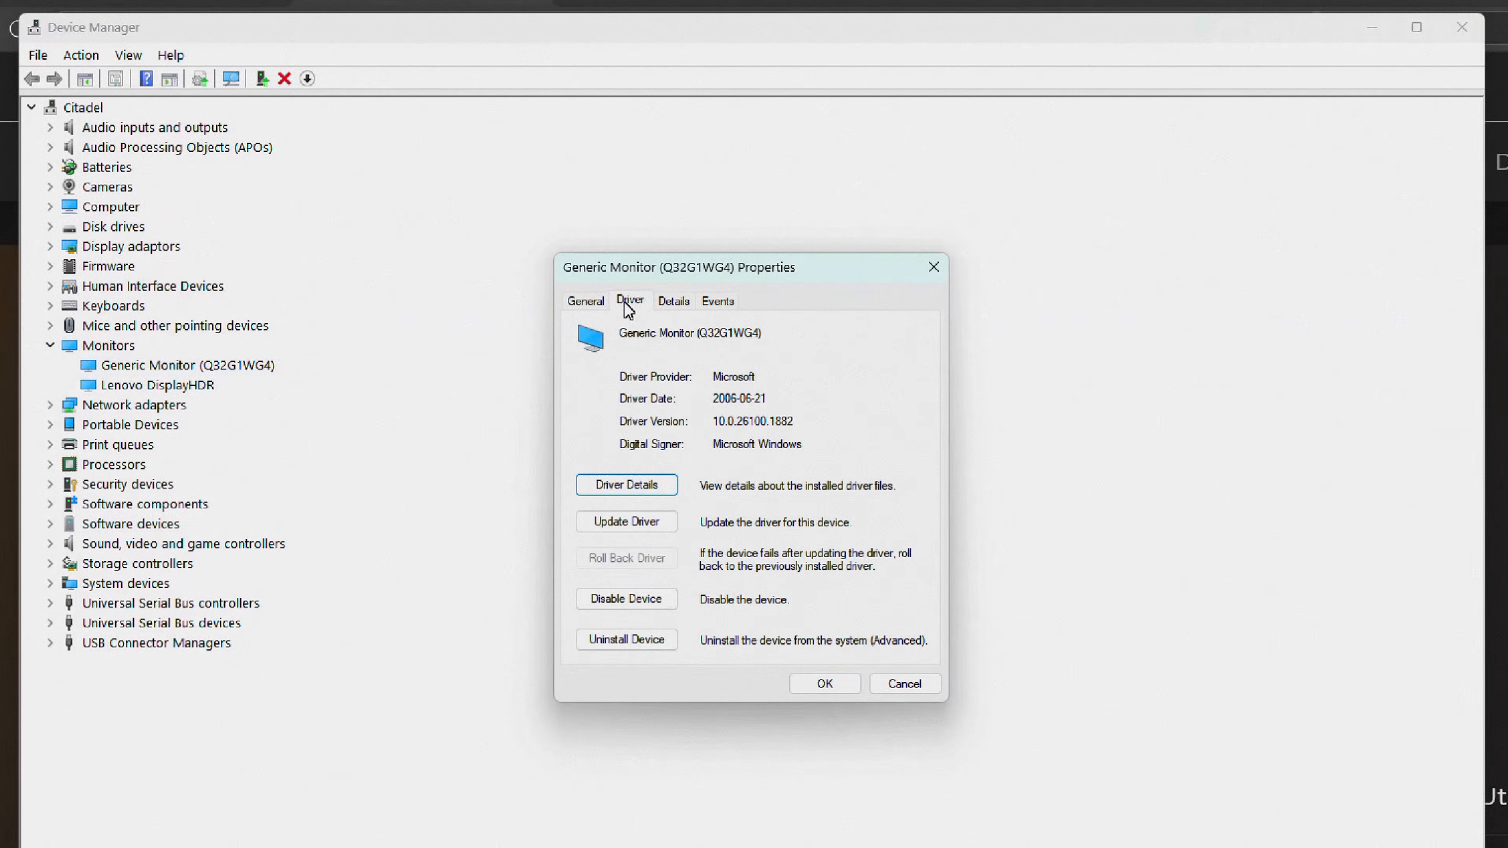
pyautogui.moveTo(618, 466)
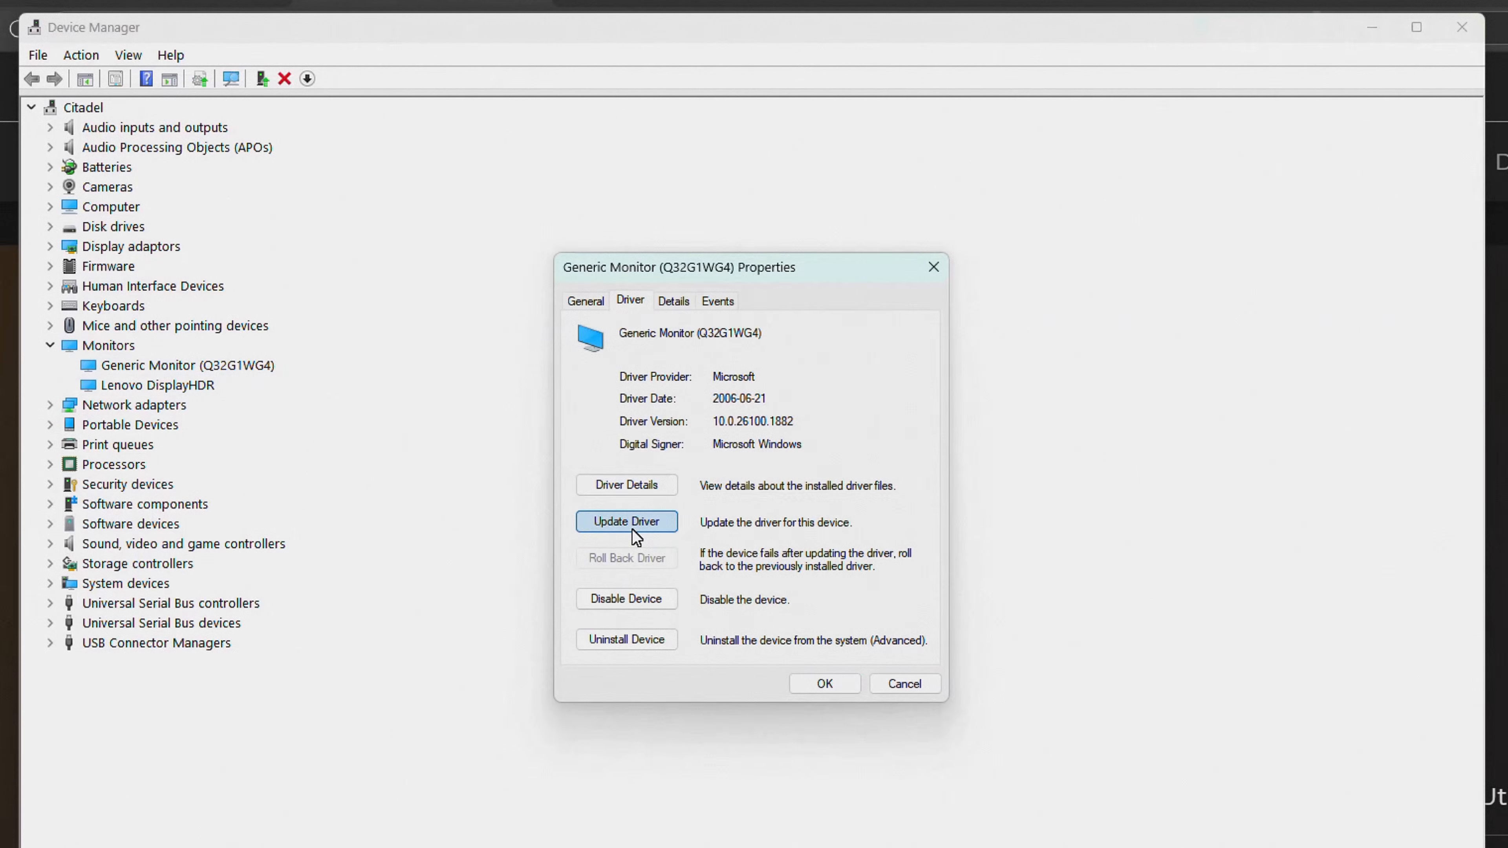
# - Update the monitor's driver from the extracted Windows_Drivers_CQ32G1 folder via Browse my computer
pyautogui.click(625, 521)
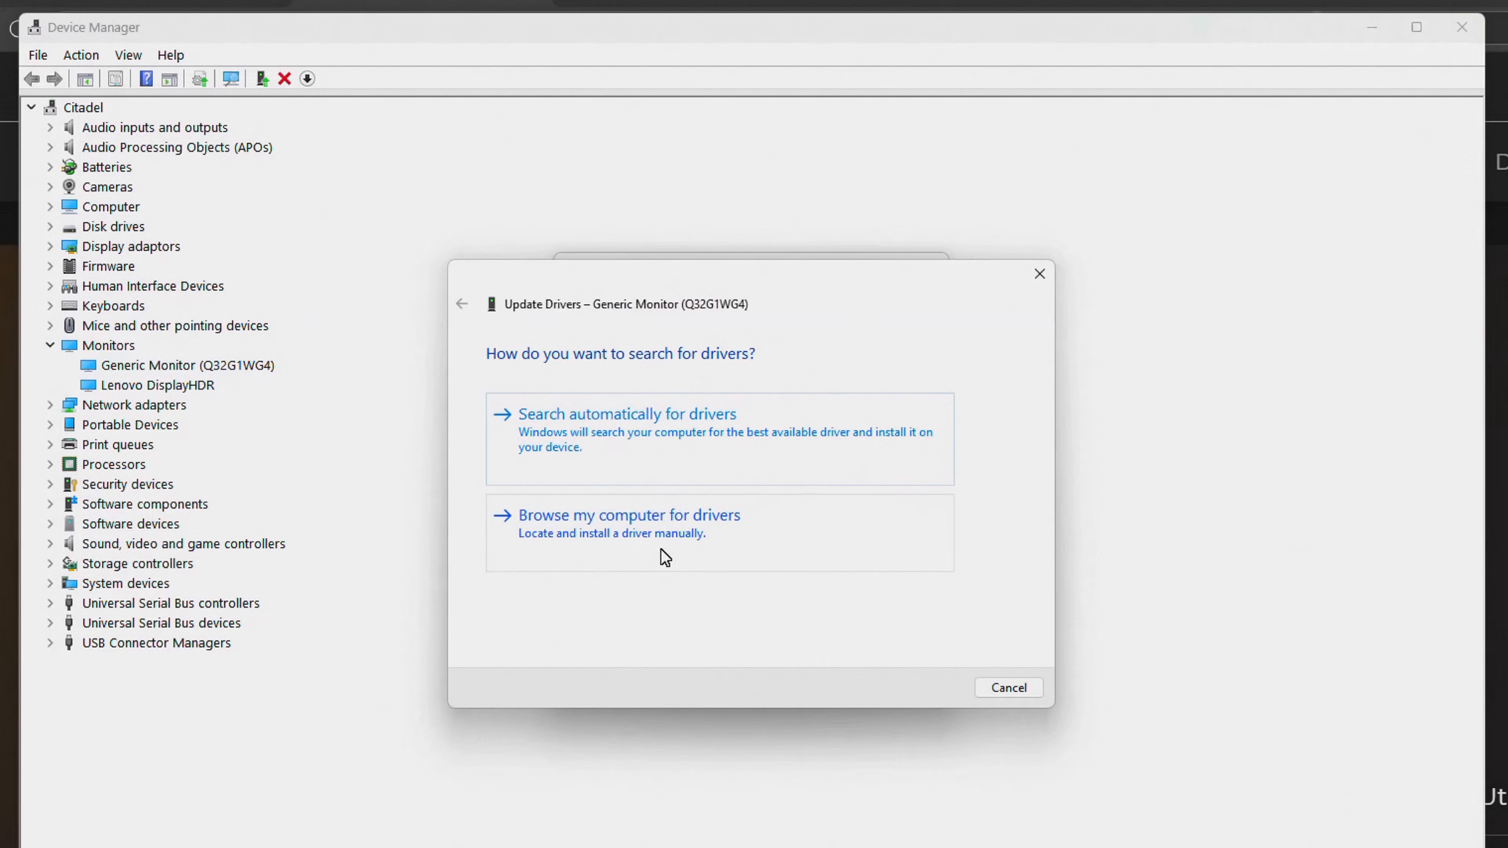
pyautogui.click(629, 515)
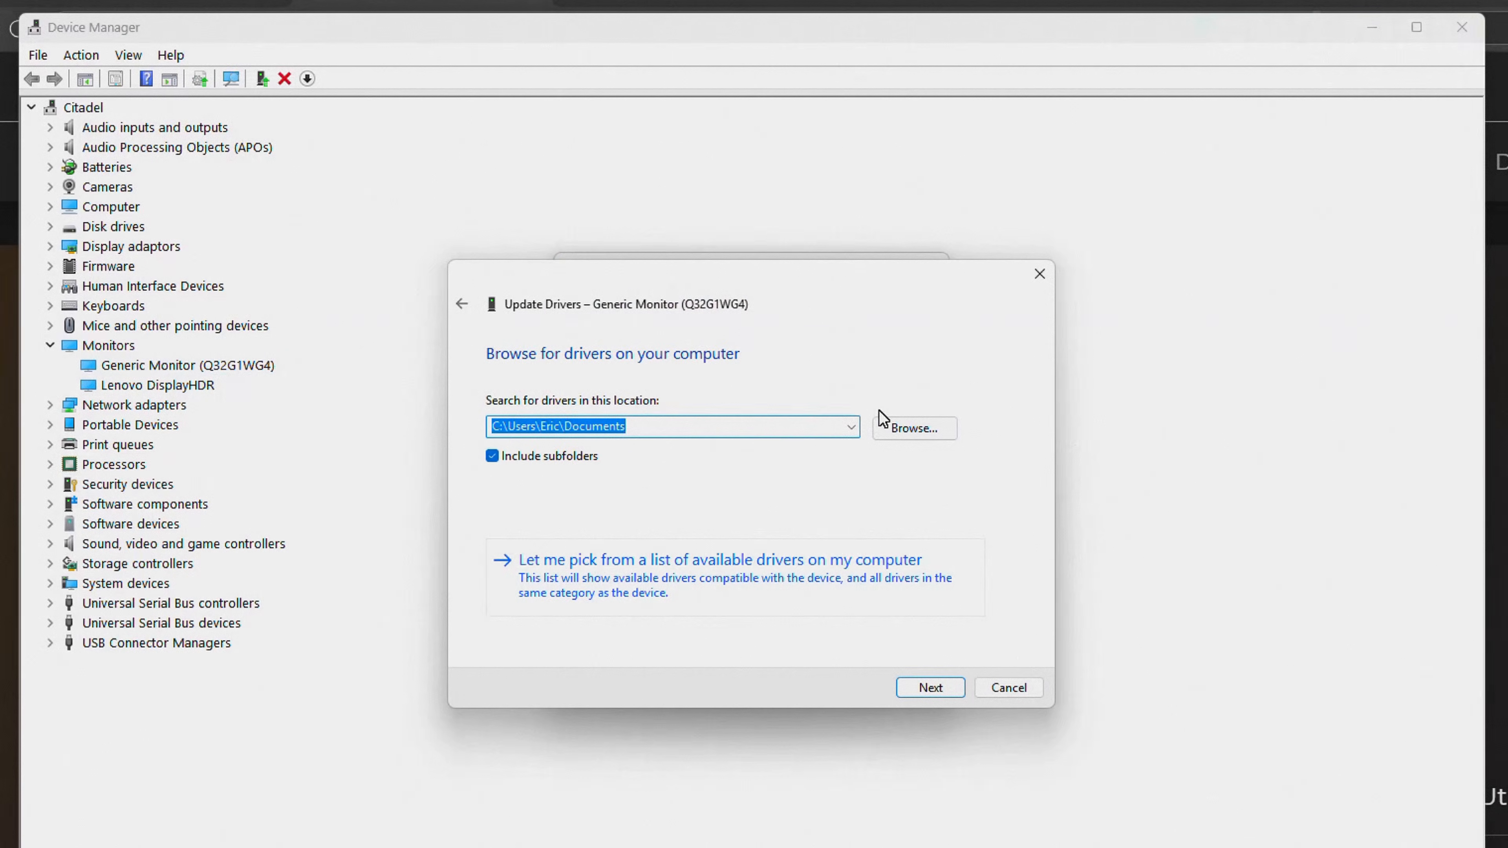
pyautogui.click(912, 427)
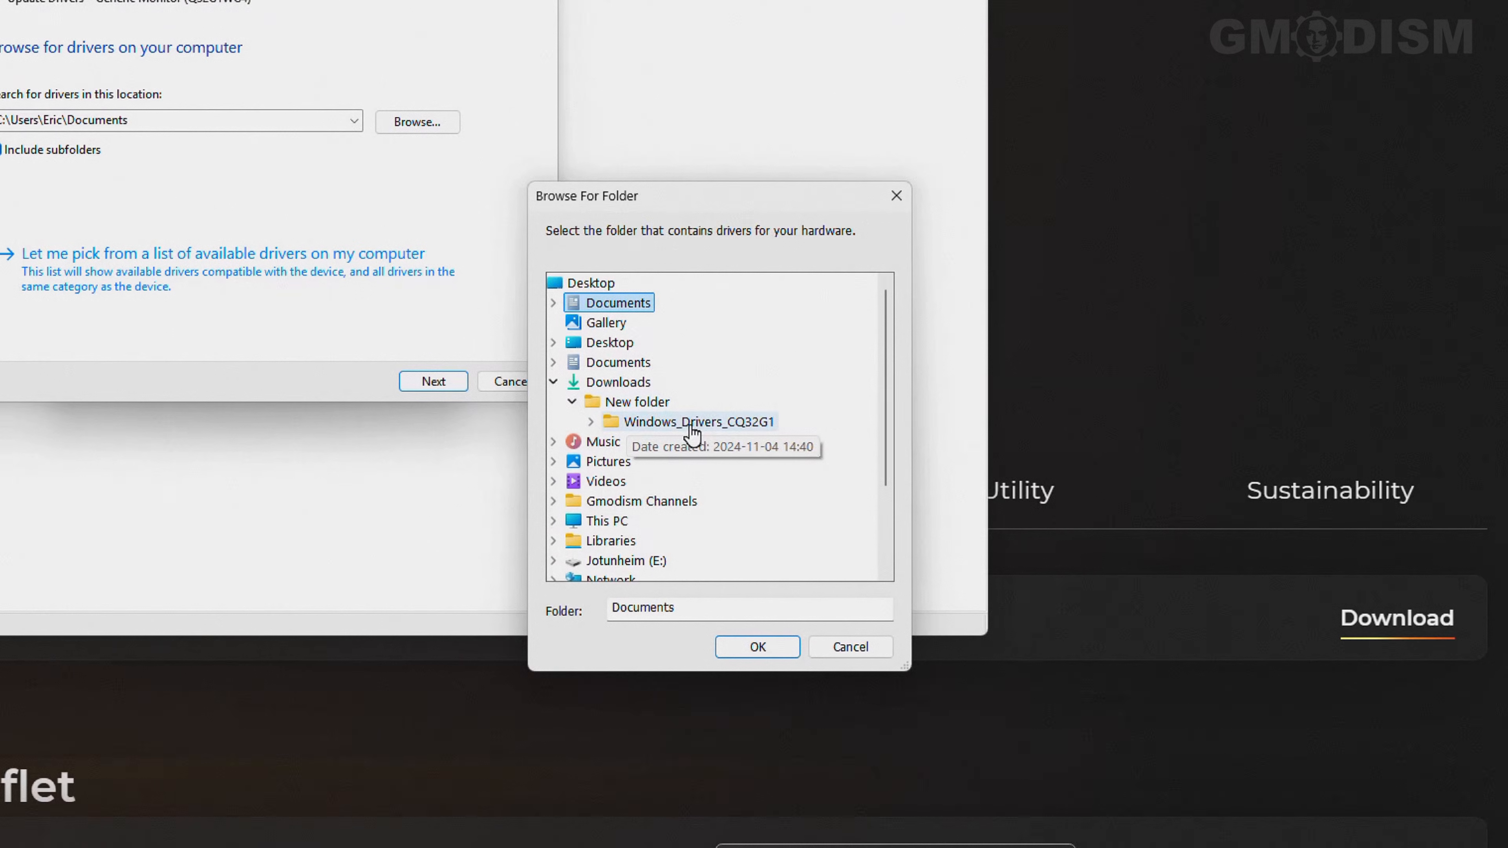
pyautogui.click(700, 421)
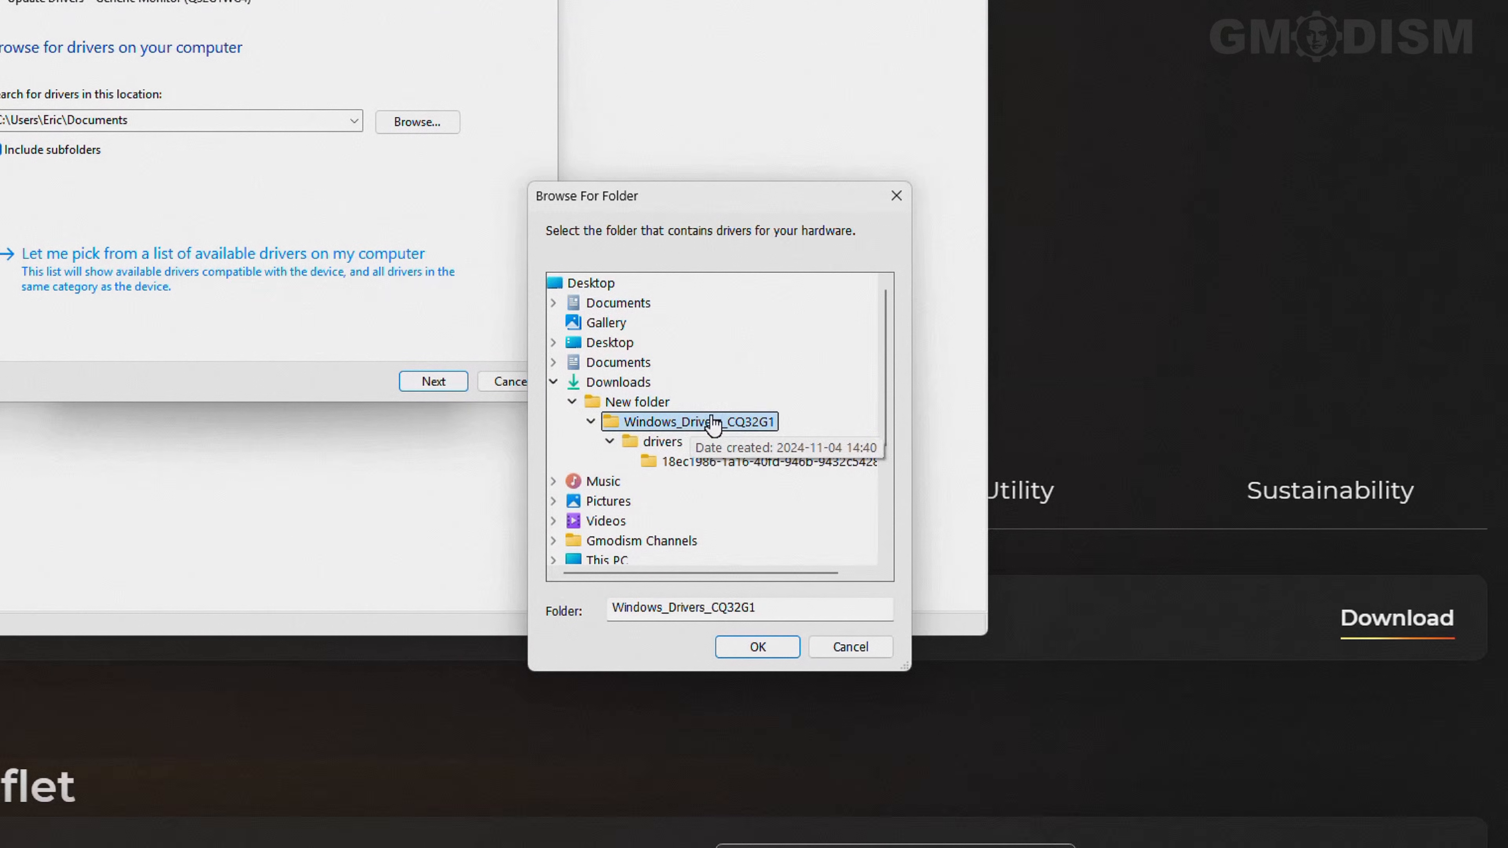
pyautogui.moveTo(757, 647)
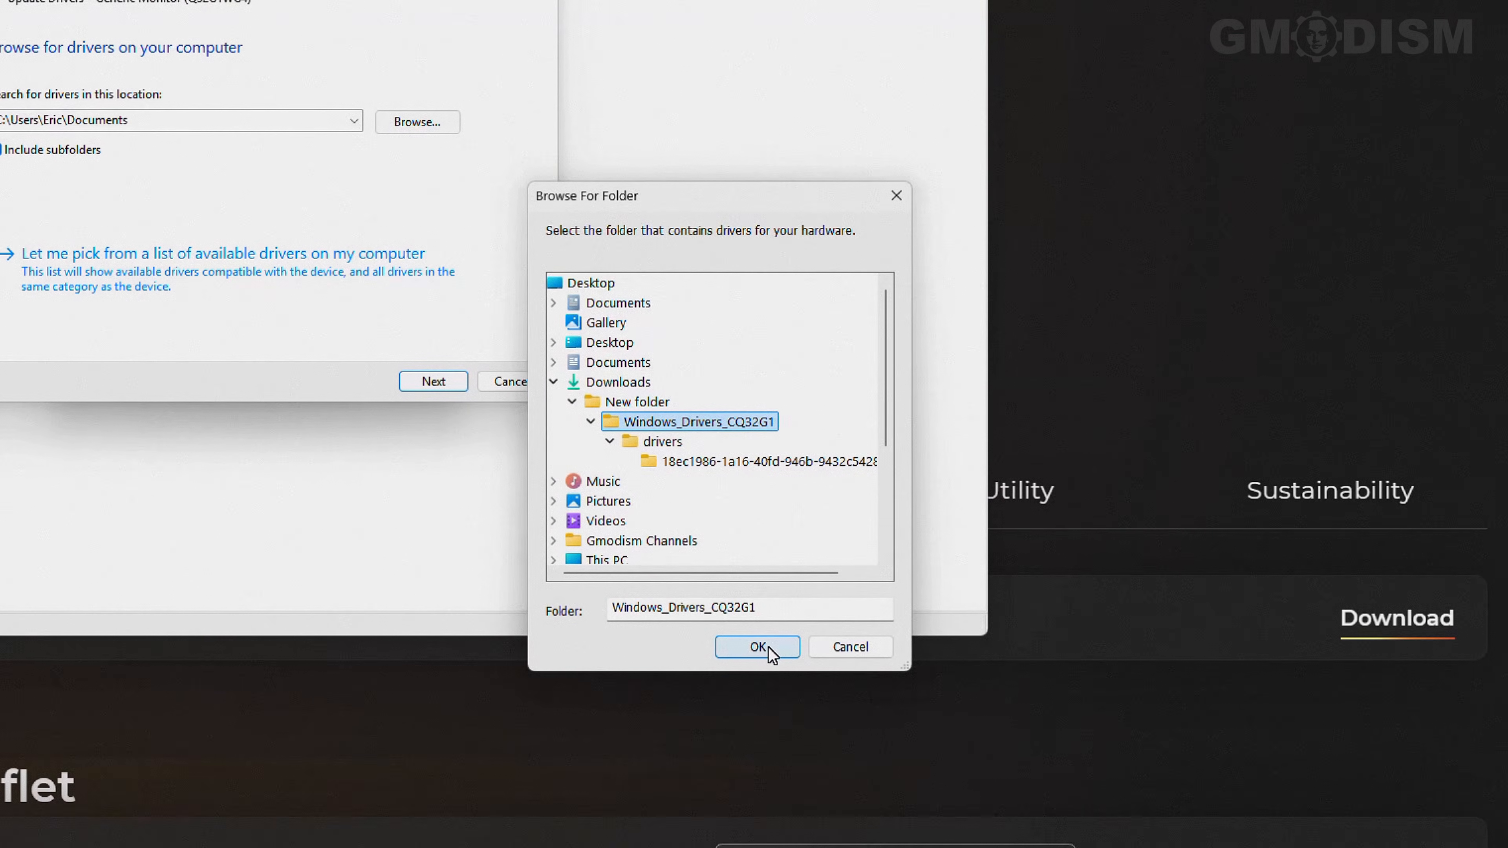
pyautogui.click(755, 646)
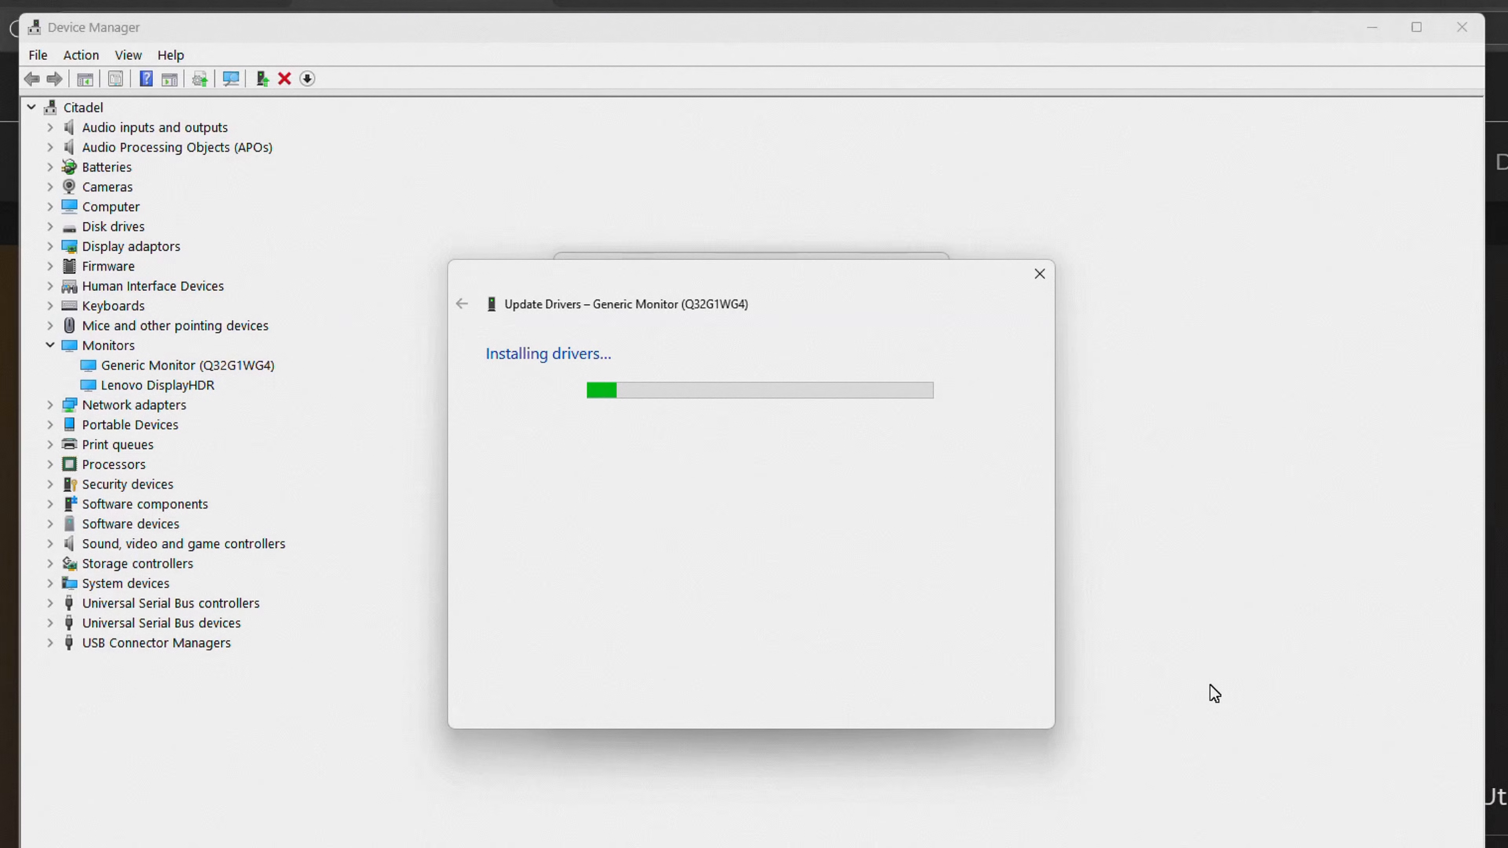